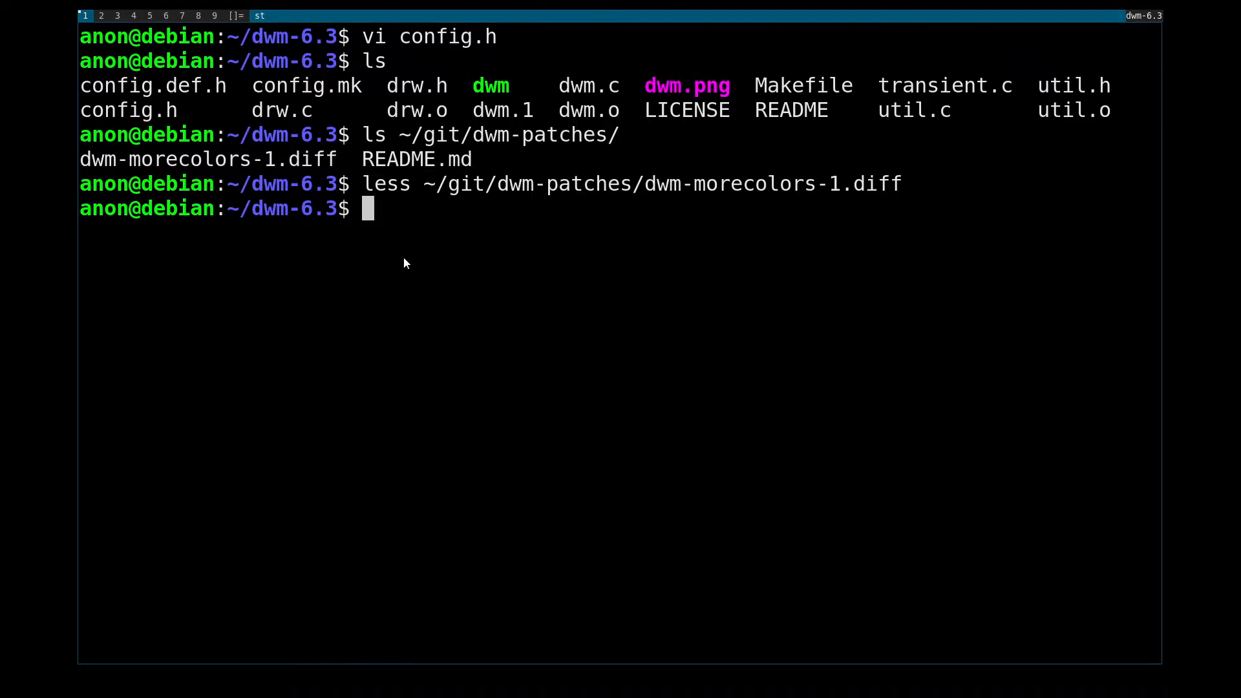
Step: List the dwm-6.3 folder and load config.h into vi for editing
{"action": "type", "text": "ls"}
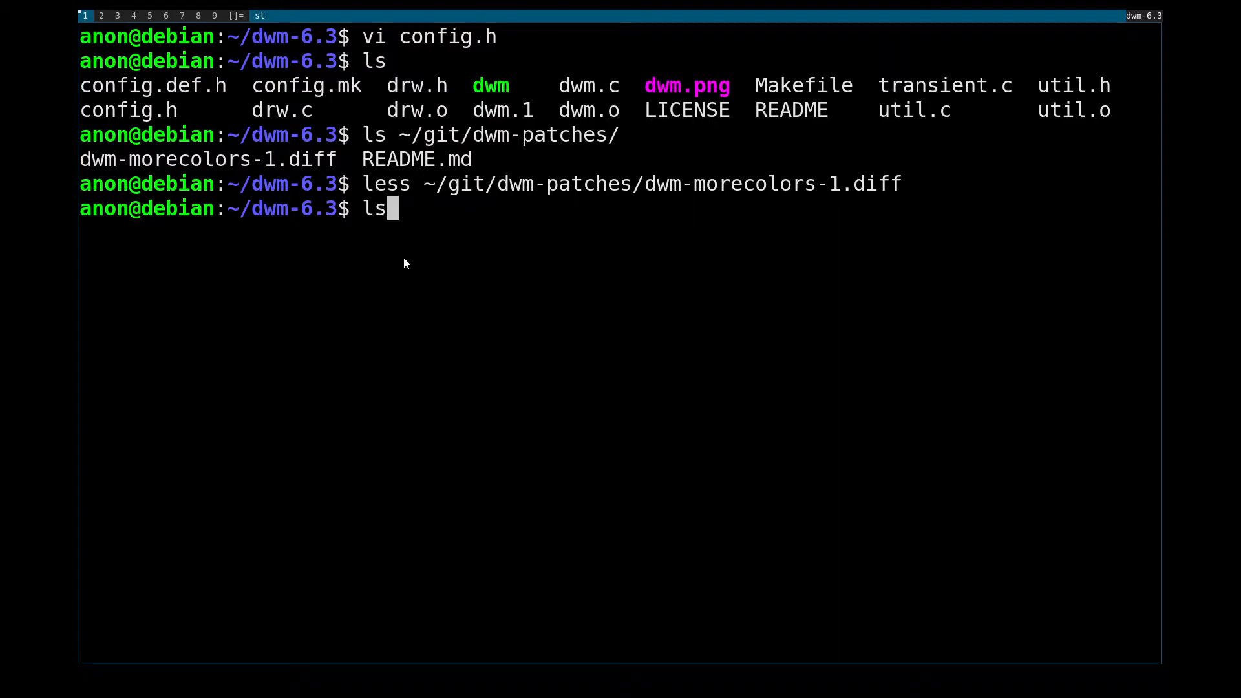
{"action": "type", "text": "vi config.h"}
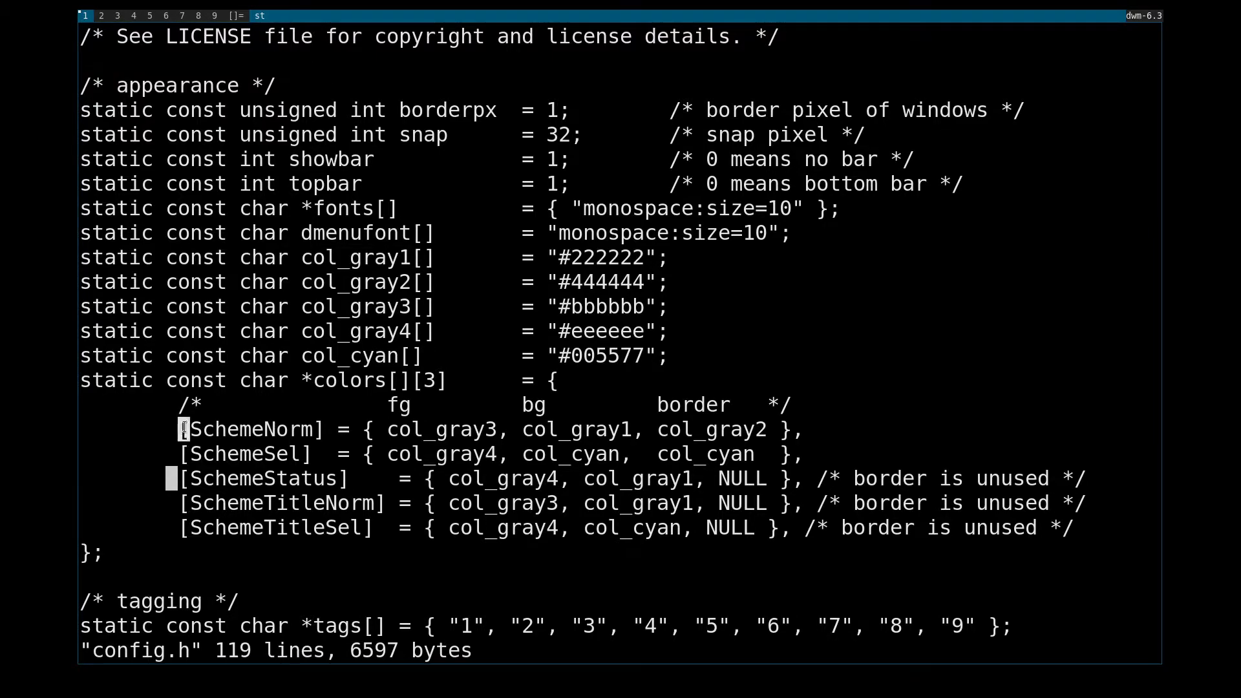
Step: Walk through the SchemeNorm entries of the colors array without editing them
{"action": "double_click", "coordinate": [249, 429]}
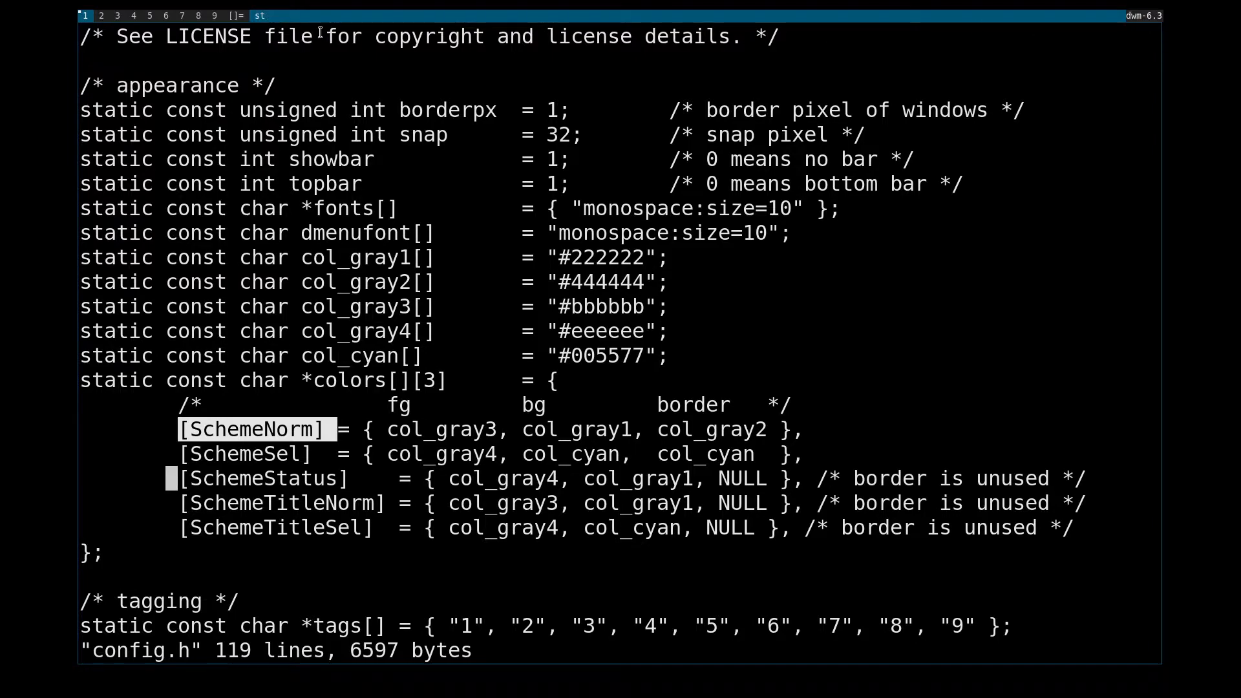
{"action": "mouse_move", "coordinate": [1150, 26]}
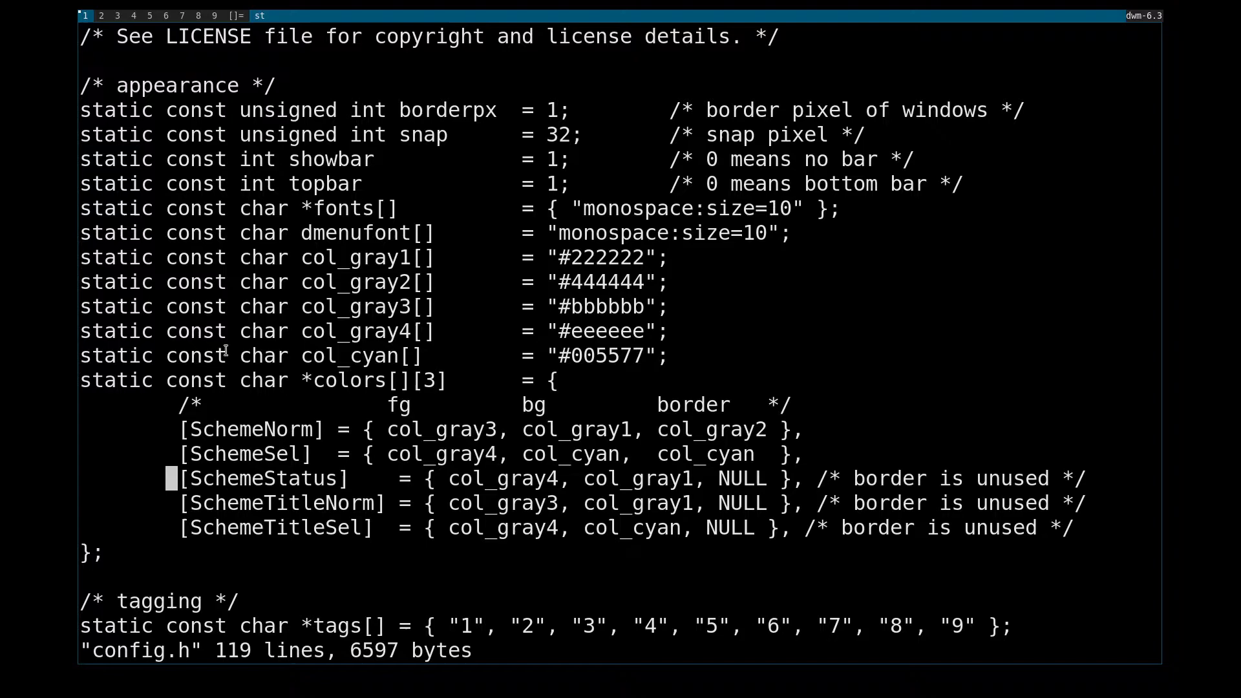
{"action": "mouse_move", "coordinate": [382, 14]}
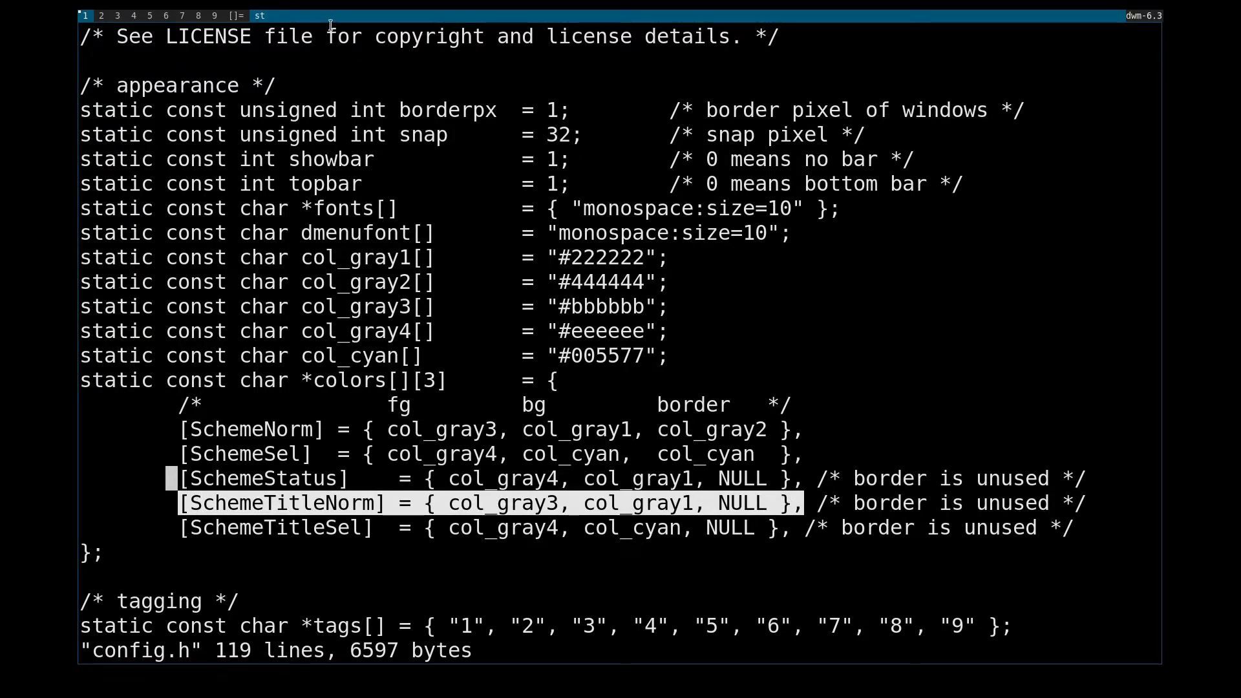
{"action": "mouse_move", "coordinate": [315, 20]}
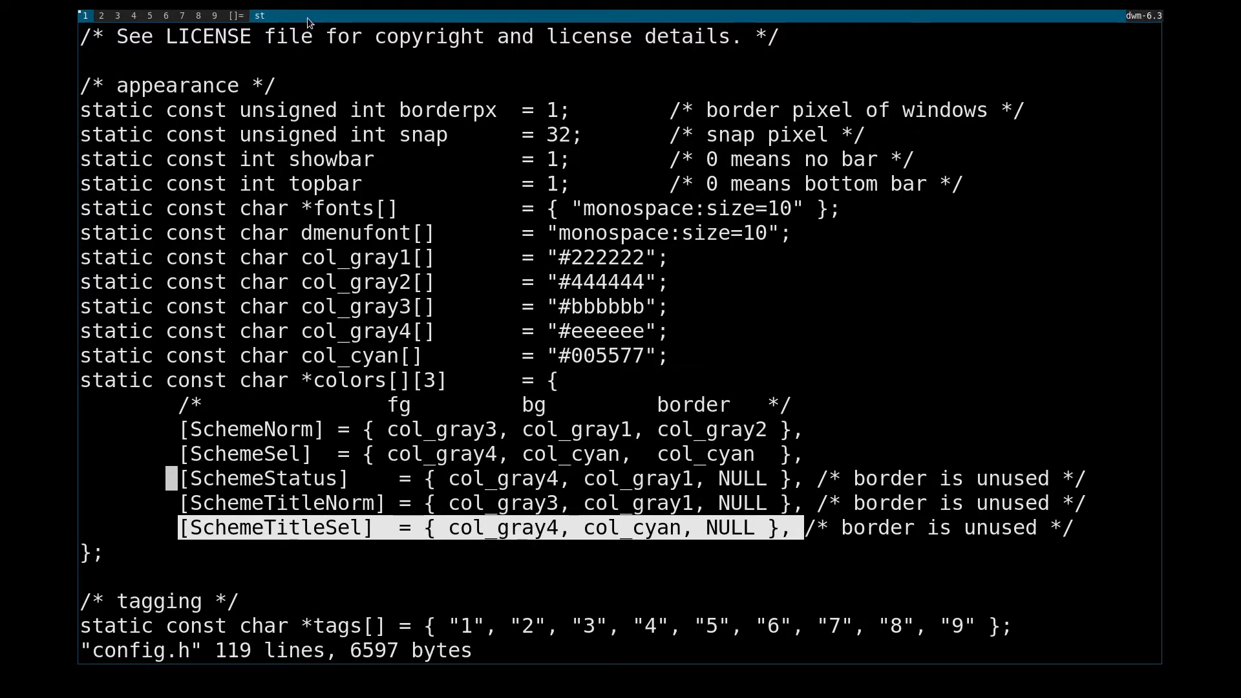
{"action": "mouse_move", "coordinate": [756, 18]}
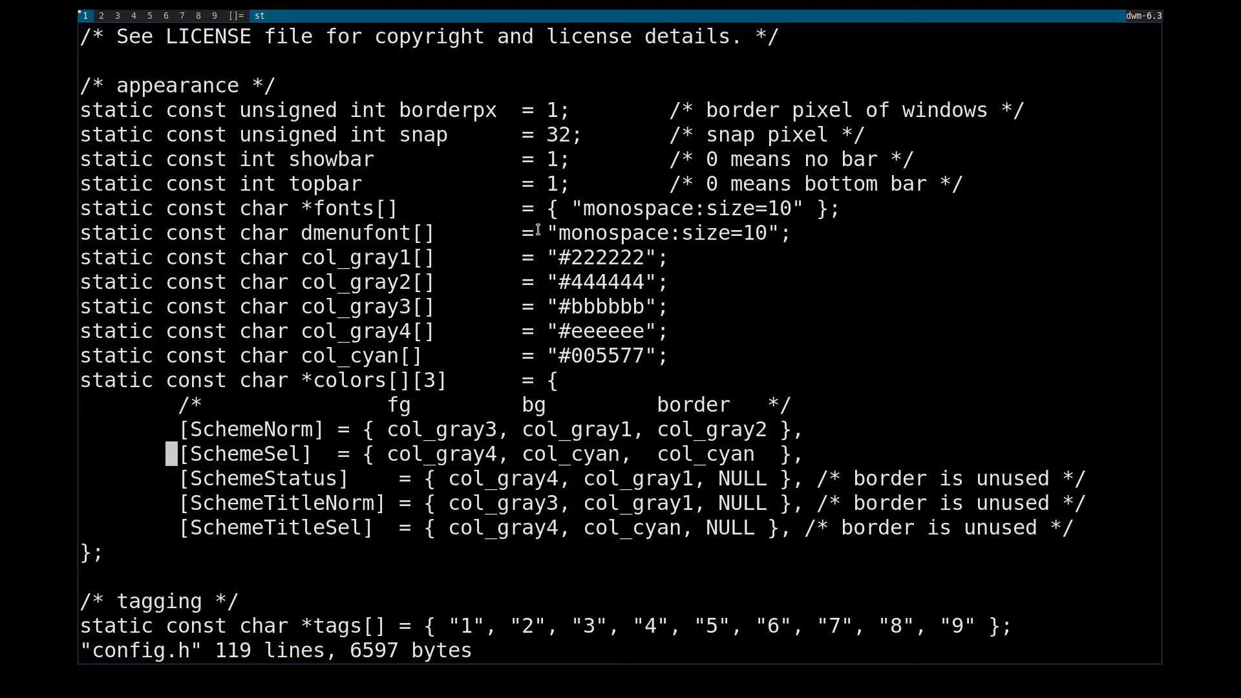
{"action": "key", "text": "Down"}
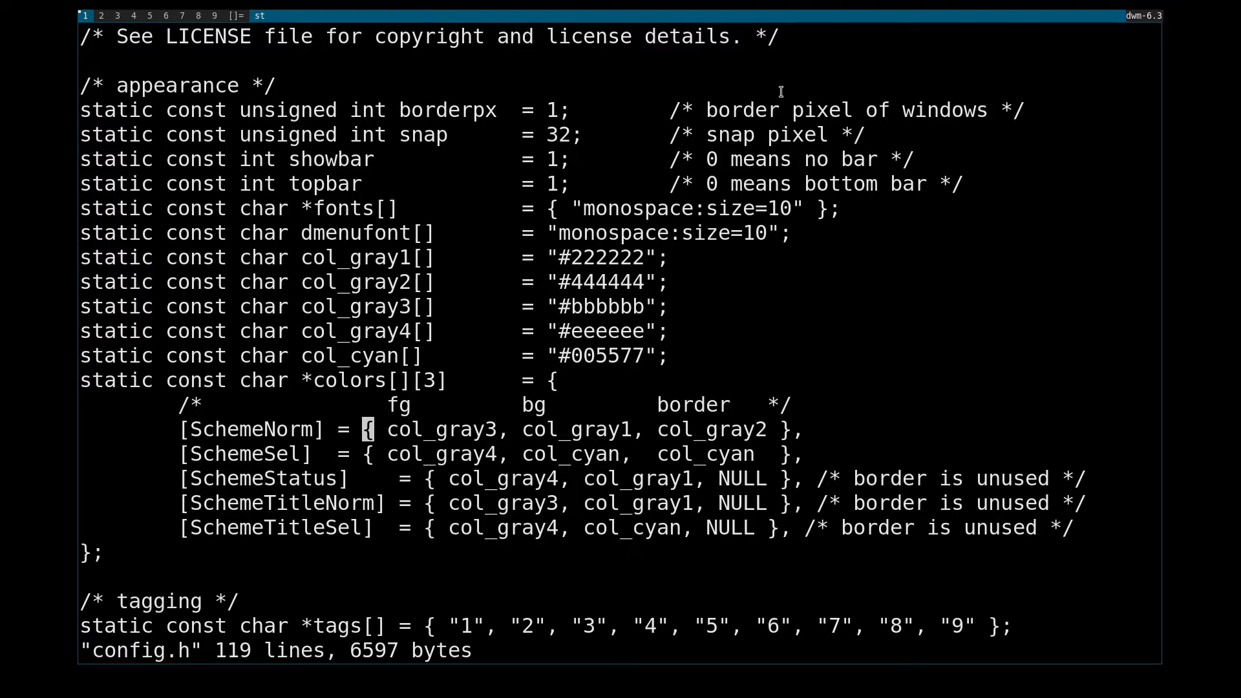
{"action": "mouse_move", "coordinate": [1122, 18]}
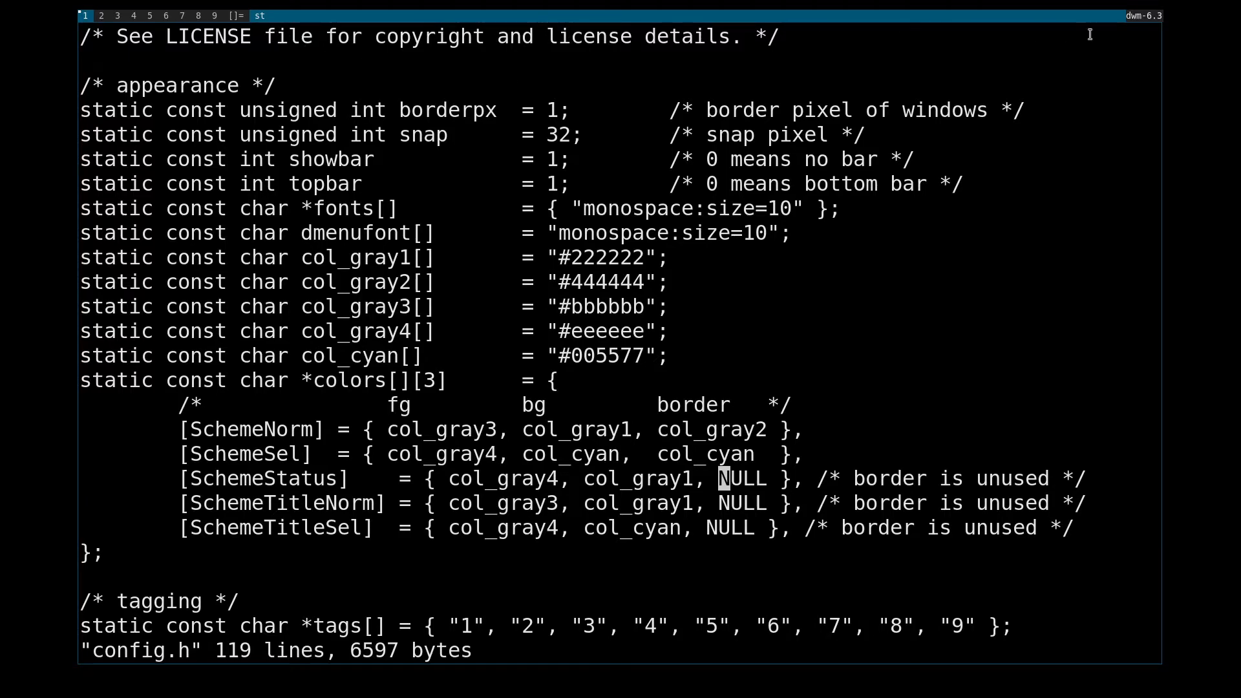
{"action": "mouse_move", "coordinate": [608, 413]}
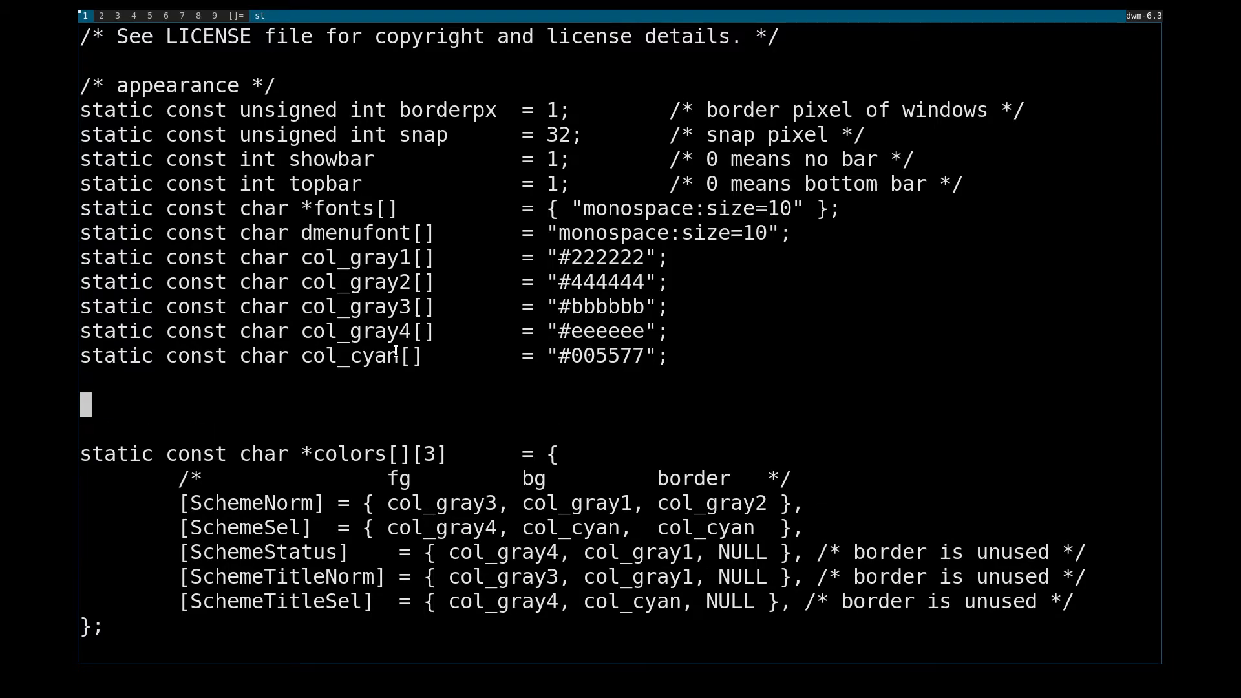
Step: Define col_green and col_red for SchemeTitleSel, save config.h, and relaunch dwm with startx
{"action": "type", "text": "static const char col_green[]        = \"#00ff00\";"}
{"action": "type", "text": "static const char col_red[]        = \"#ff0000\";"}
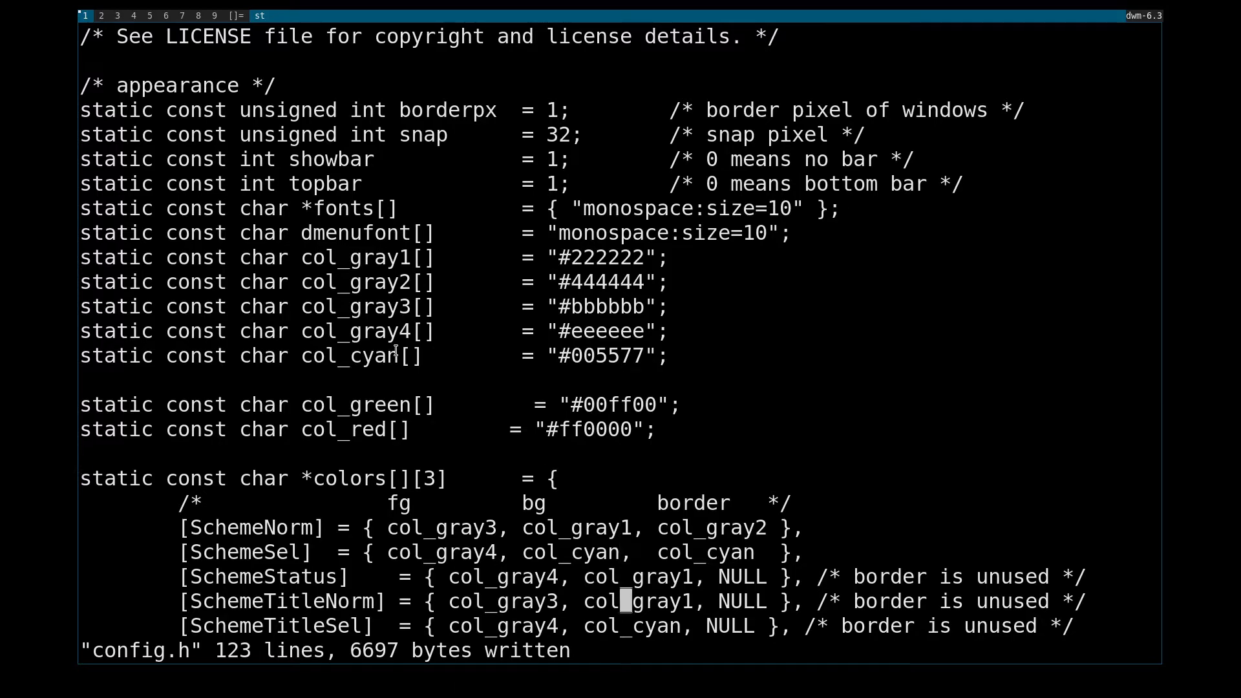
{"action": "scroll", "scroll_direction": "down", "scroll_amount": 3}
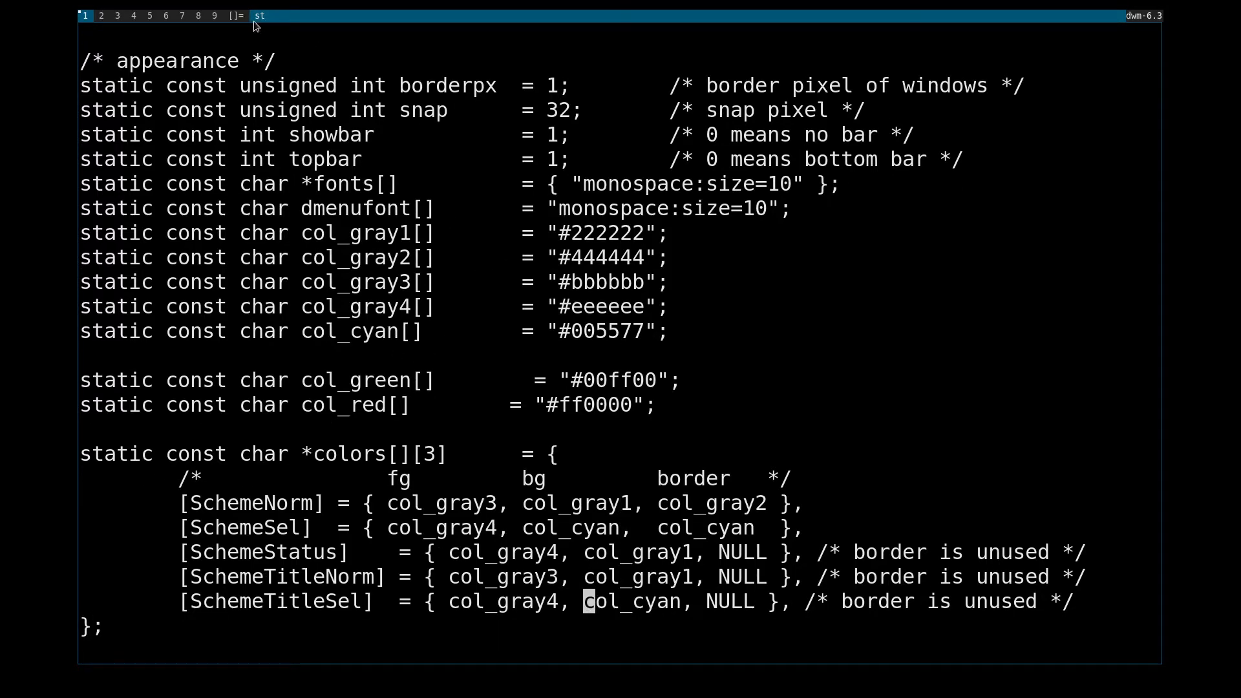
{"action": "mouse_move", "coordinate": [321, 18]}
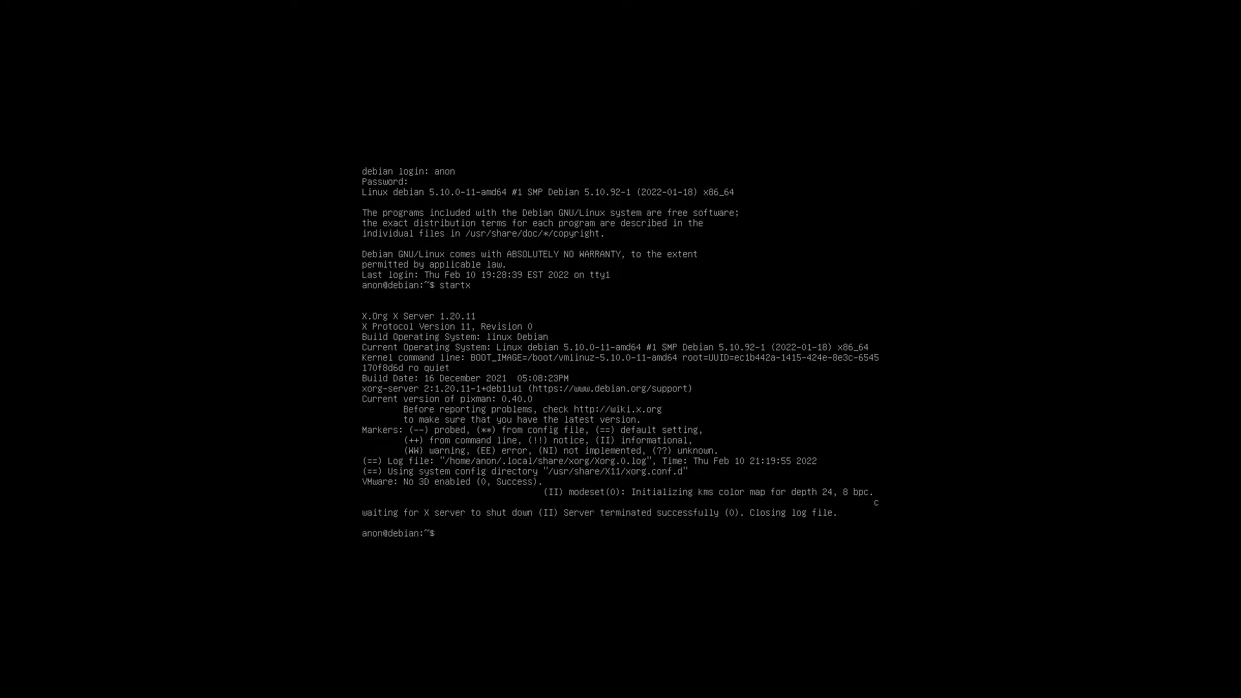
{"action": "type", "text": "startx"}
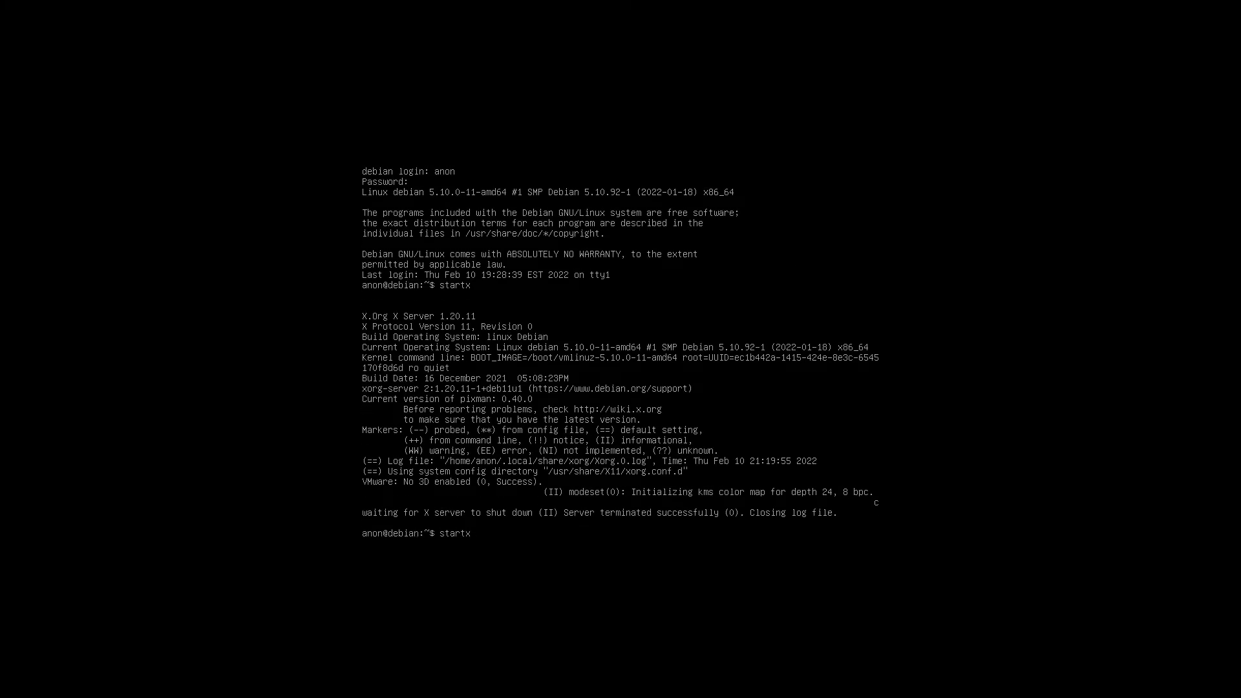
{"action": "key", "text": "Return"}
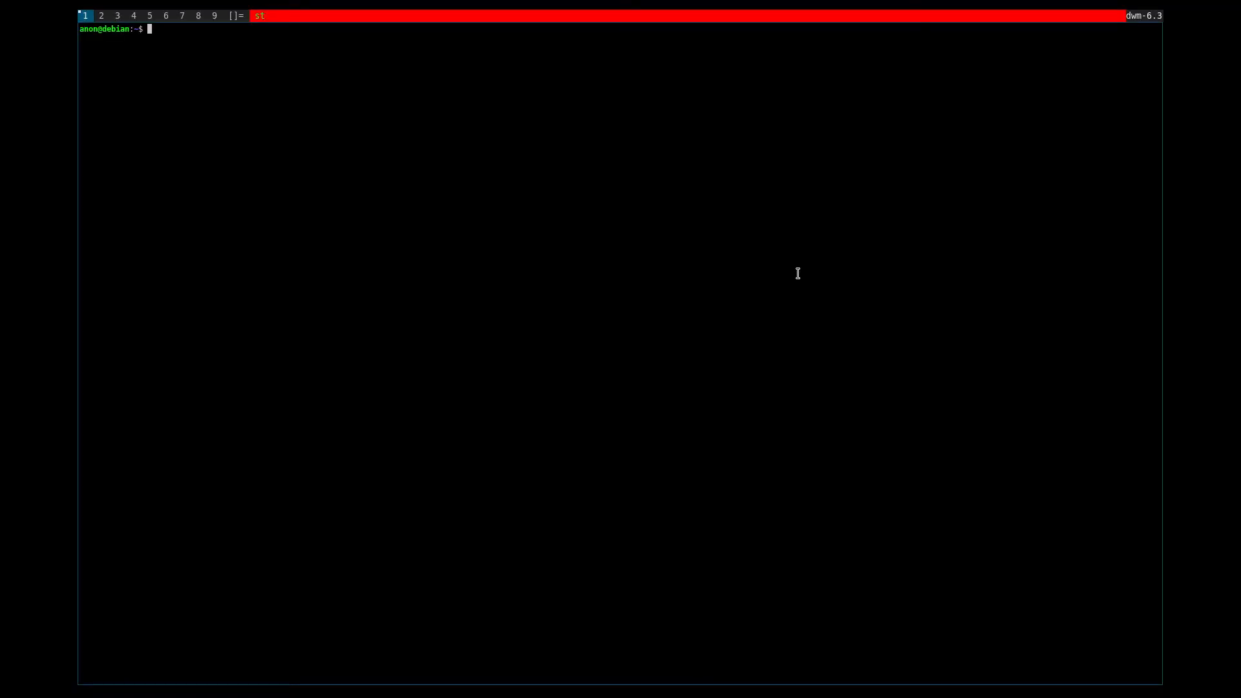
Step: Rebuild dwm with make and verify SchemeTitleSel uses col_green, col_red in config.h
{"action": "type", "text": "make"}
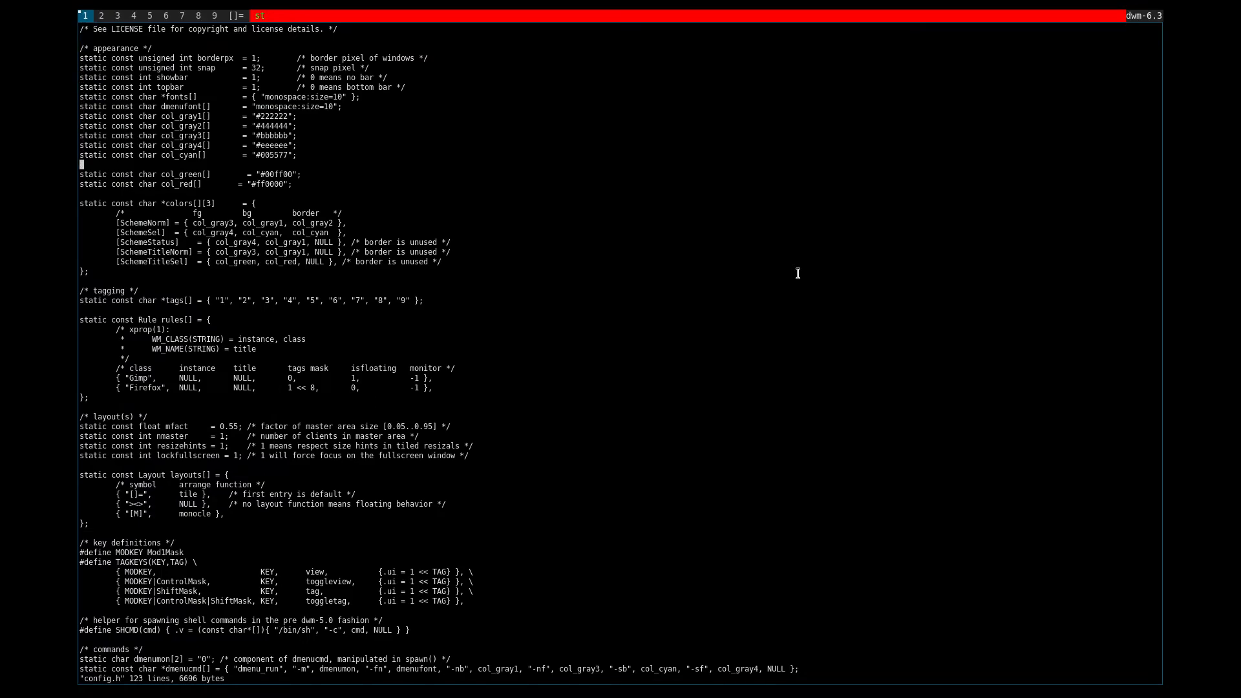
{"action": "key", "text": "ctrl+r"}
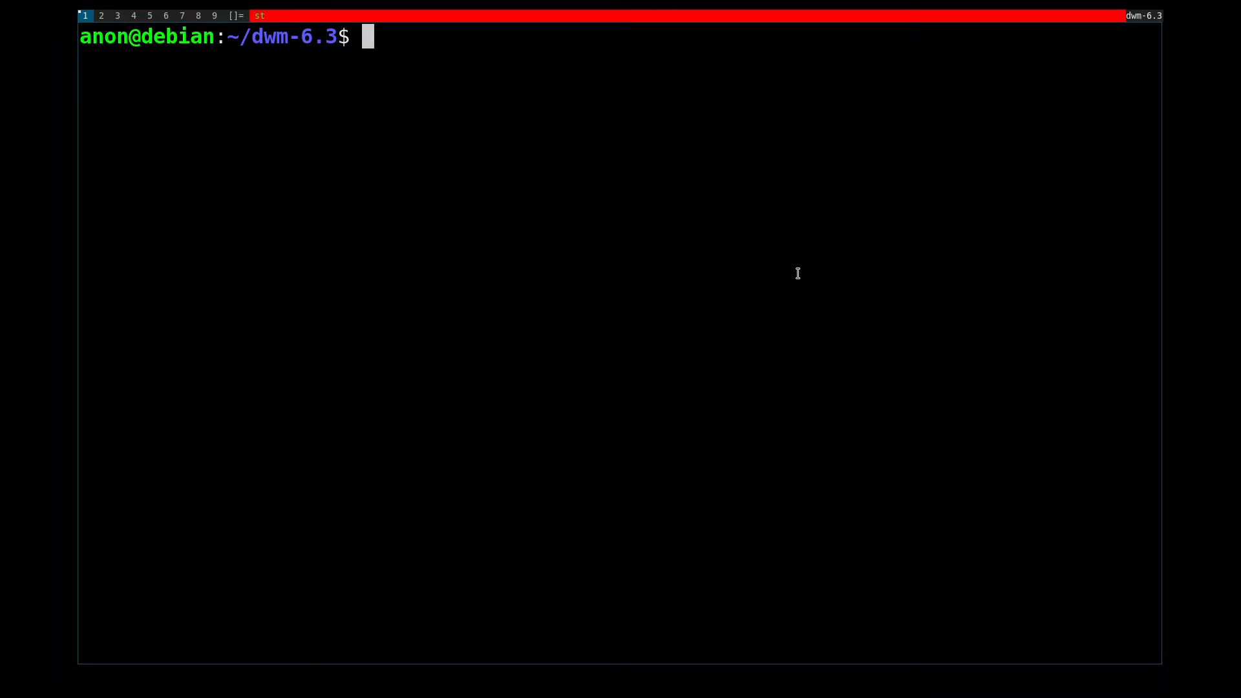
Step: Define col_blue and col_purple for SchemeStatus, save config.h, and rebuild with make
{"action": "type", "text": "vi config."}
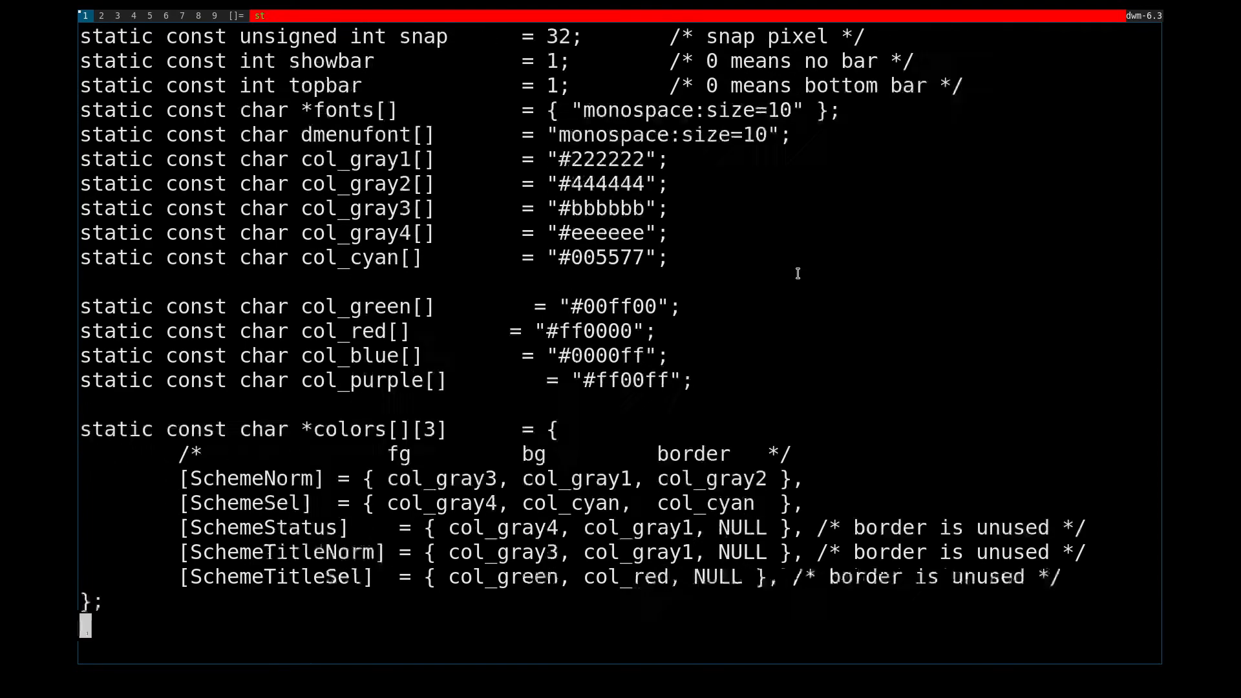
{"action": "scroll", "scroll_direction": "down", "scroll_amount": 3}
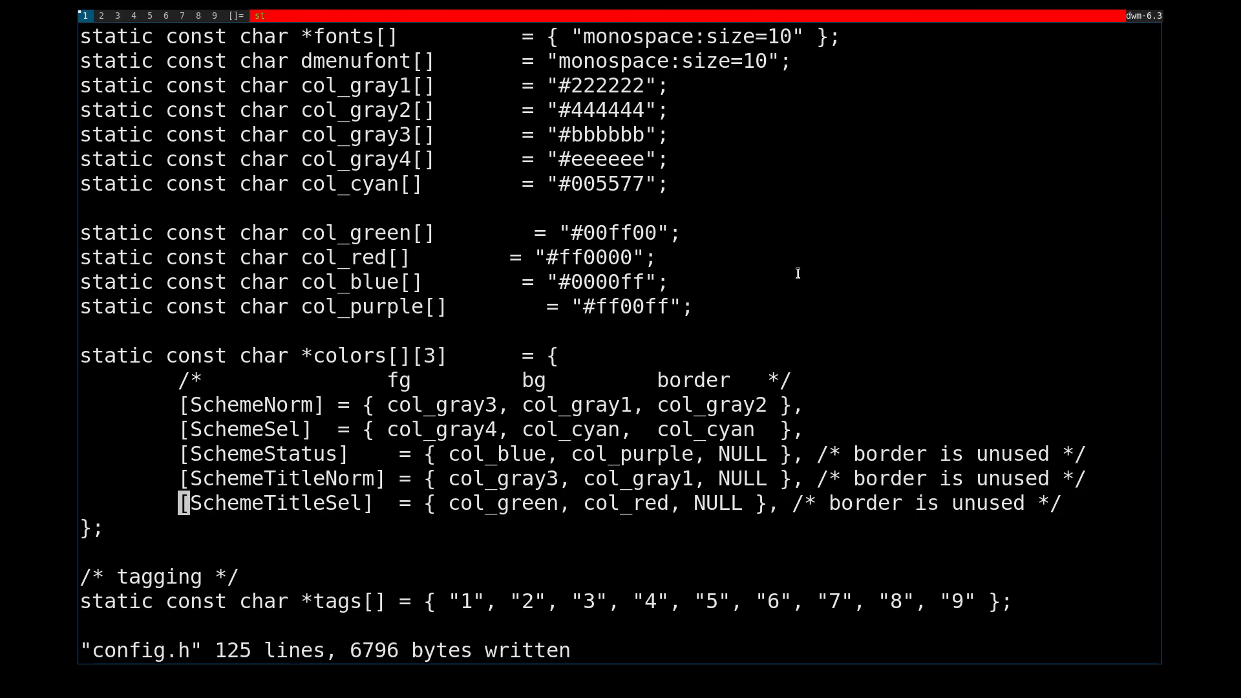
{"action": "type", "text": "make"}
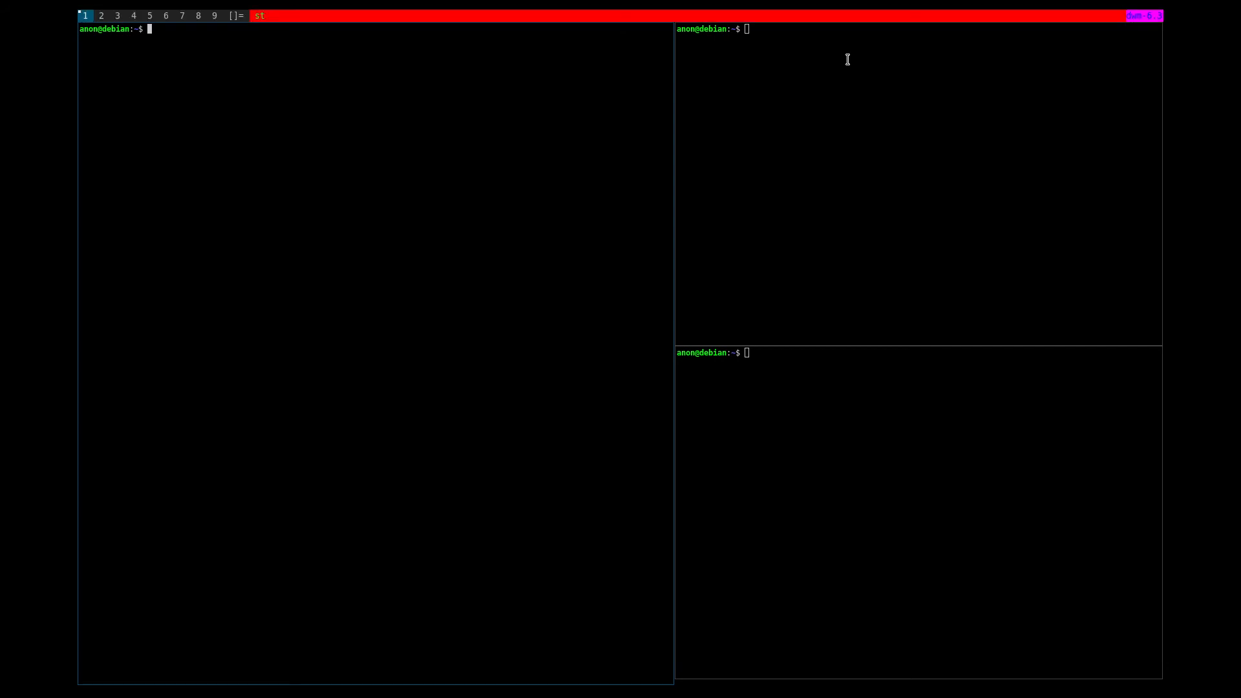
Step: Abandon the vi command and cd toward dwm-6.3, first mistyping it as dwm-6.36
{"action": "type", "text": "vi config.h"}
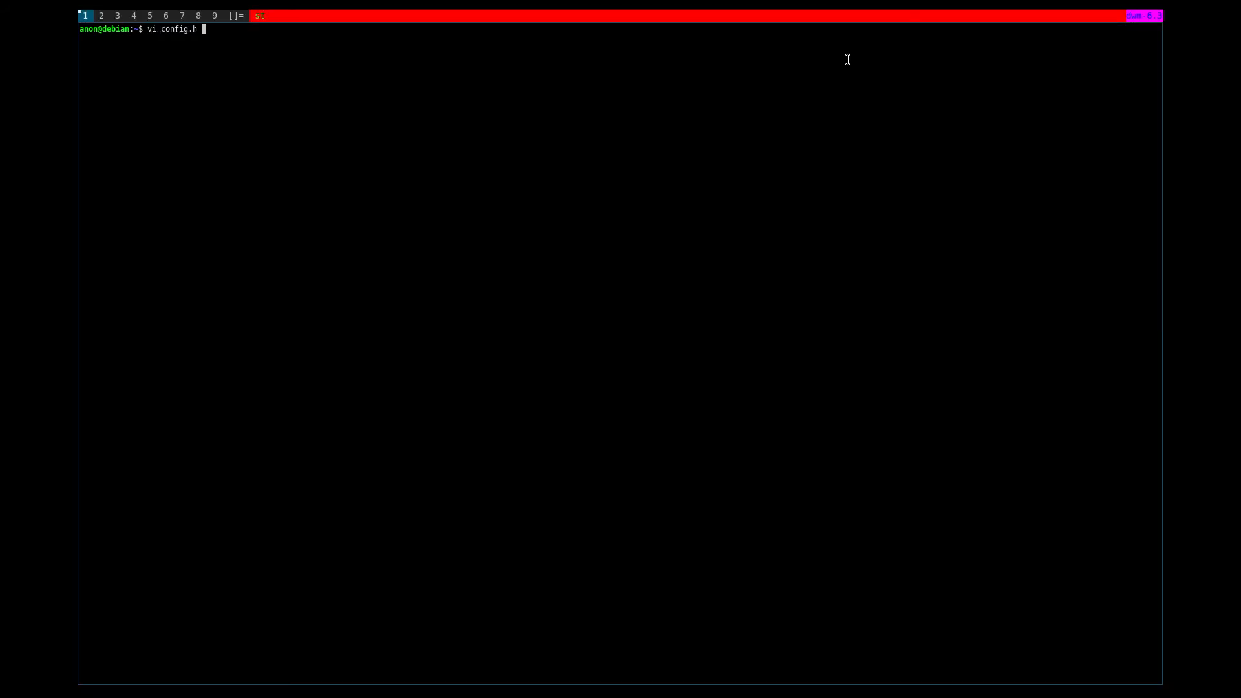
{"action": "type", "text": "cd dwm-6.36"}
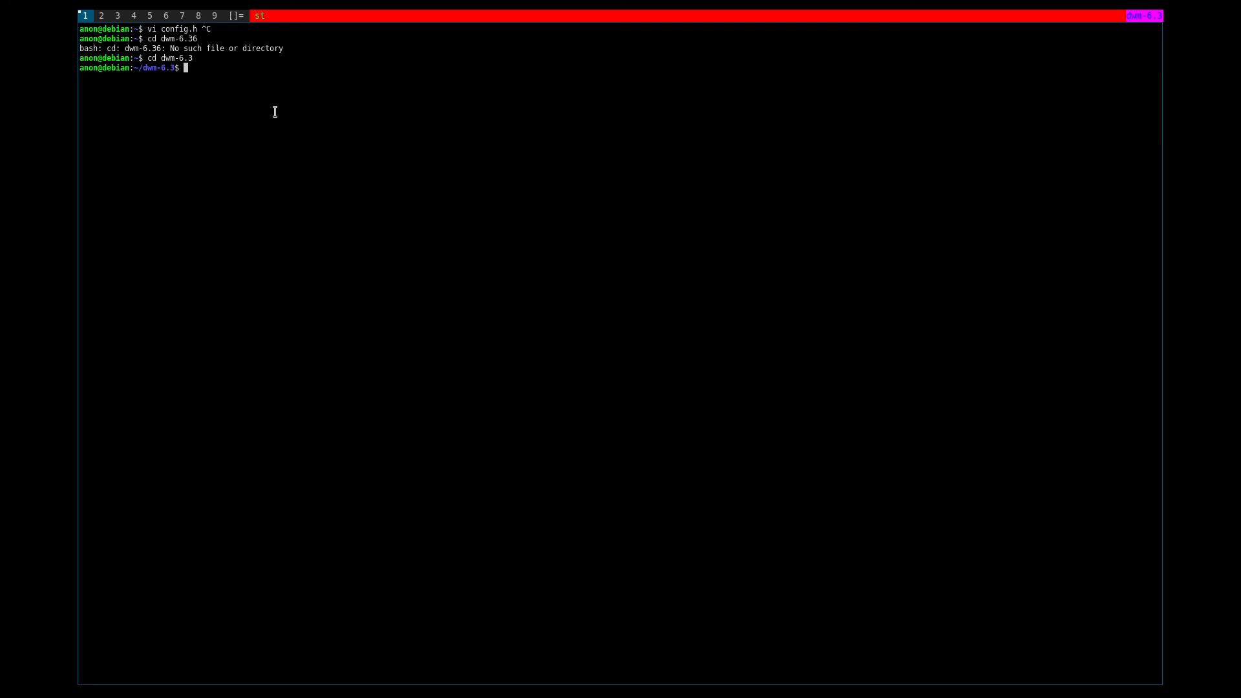
{"action": "mouse_move", "coordinate": [177, 113]}
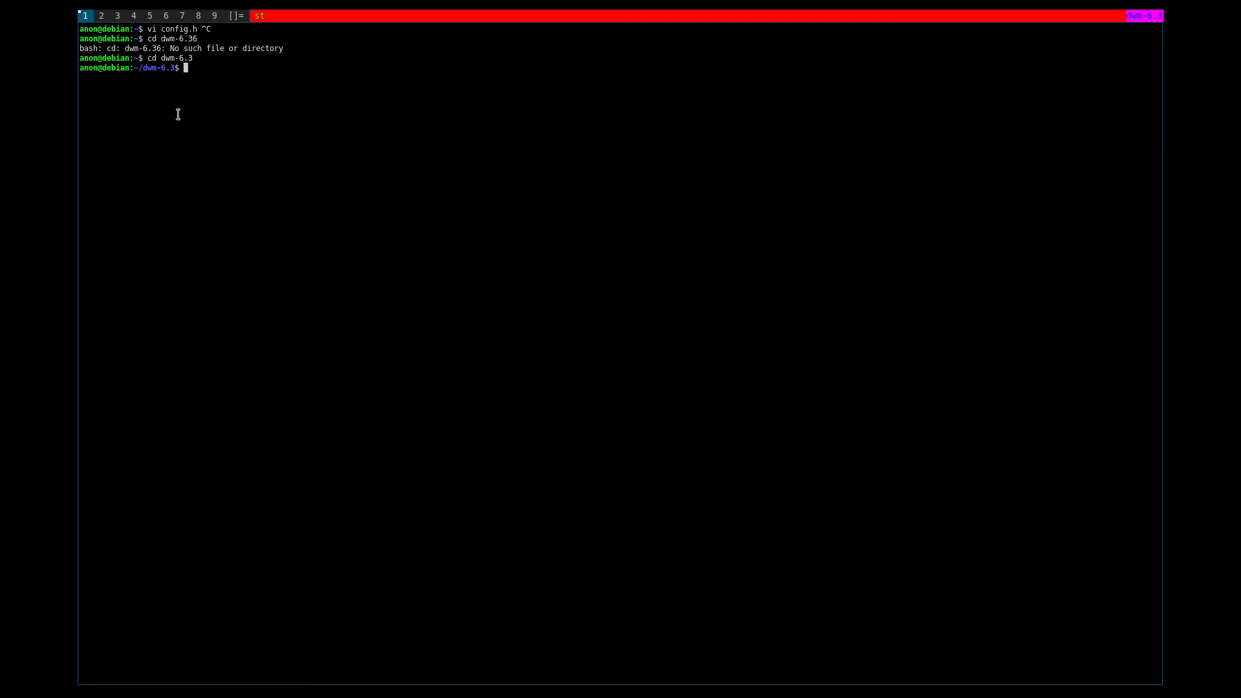